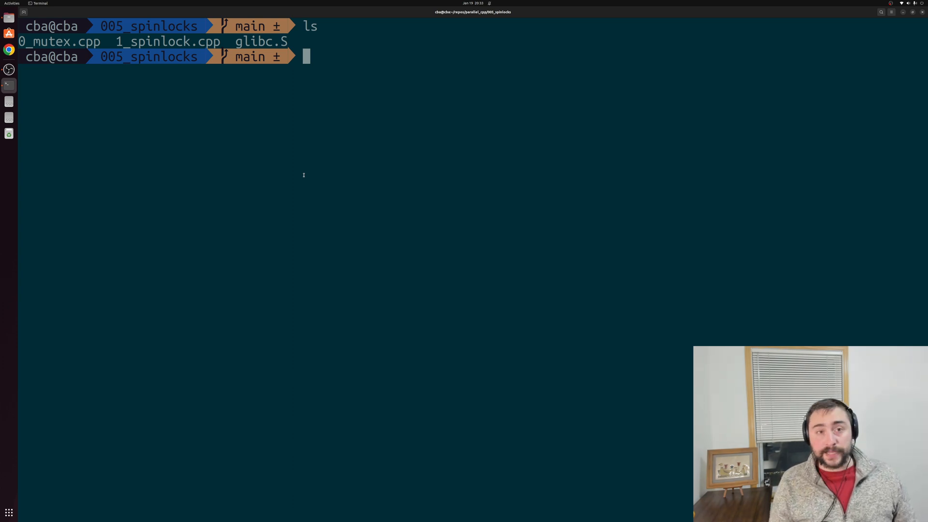
Start the vim command to load the 0_mutex.cpp example
text(vim)
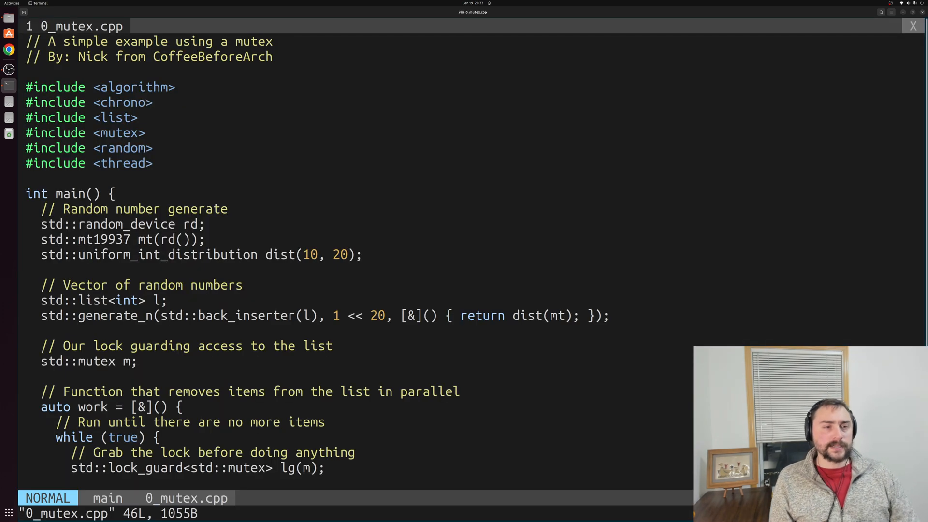
Read through 0_mutex.cpp down to its thread-spawning code, then leave the file
scroll(down, 3)
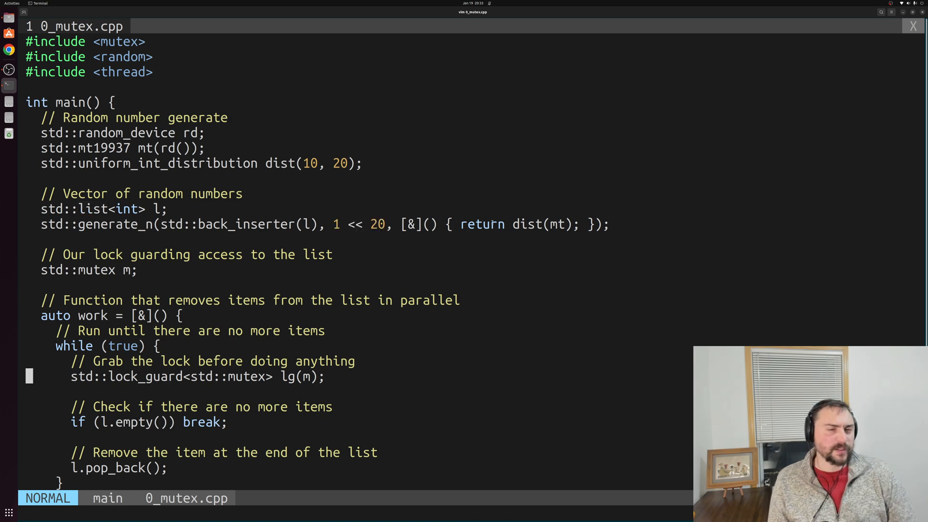
scroll(down, 3)
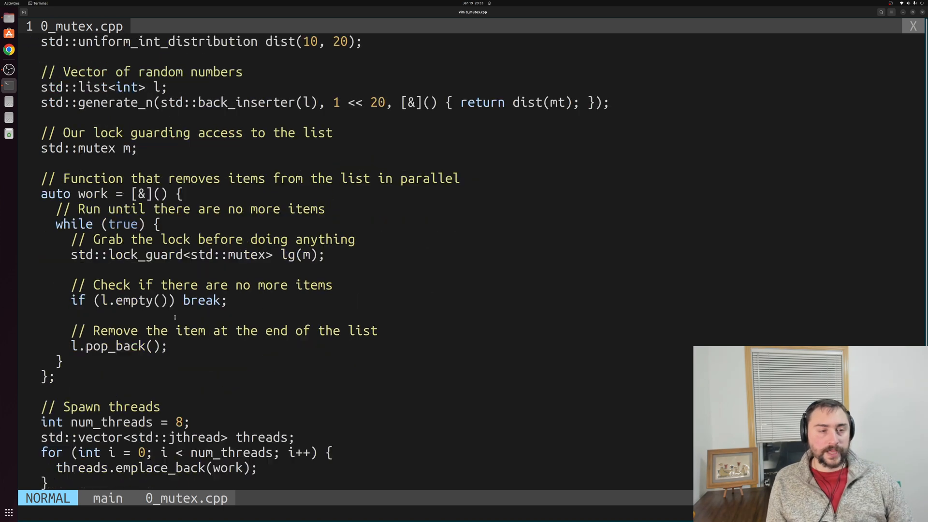
scroll(down, 3)
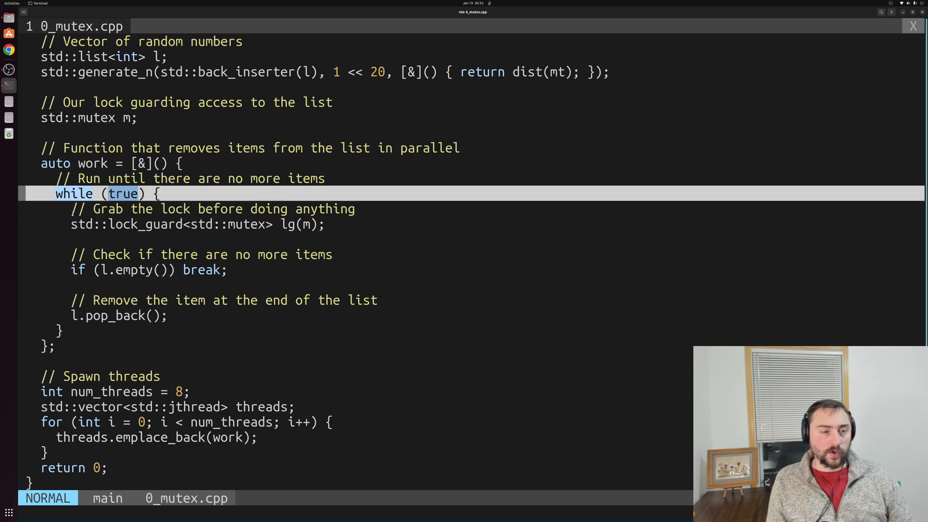
key(j)
text(vim 1_spinlock.cpp)
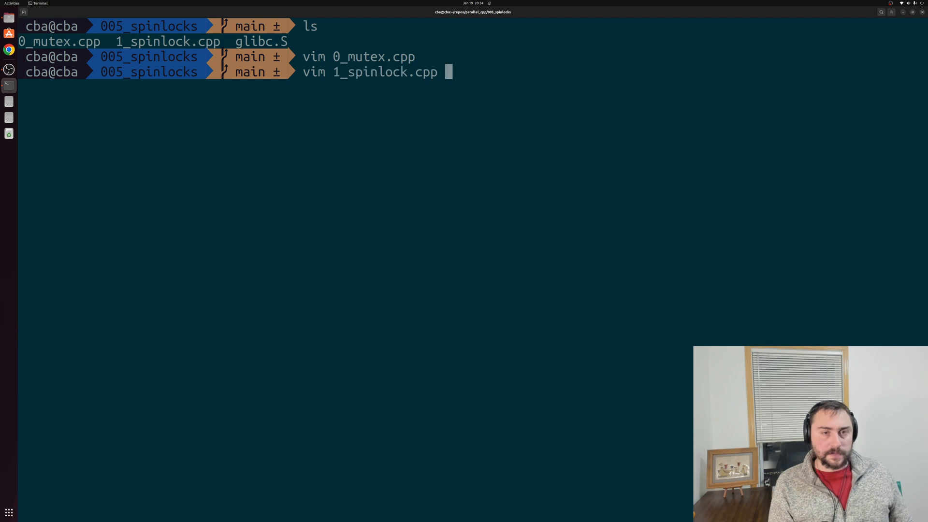
Load 1_spinlock.cpp and move to its pthread_spinlock_t declaration
key(Return)
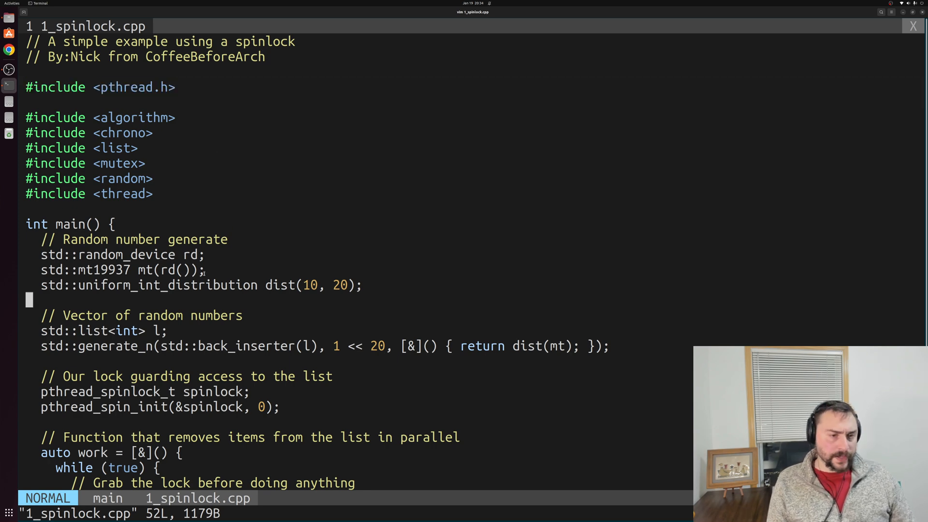
scroll(down, 3)
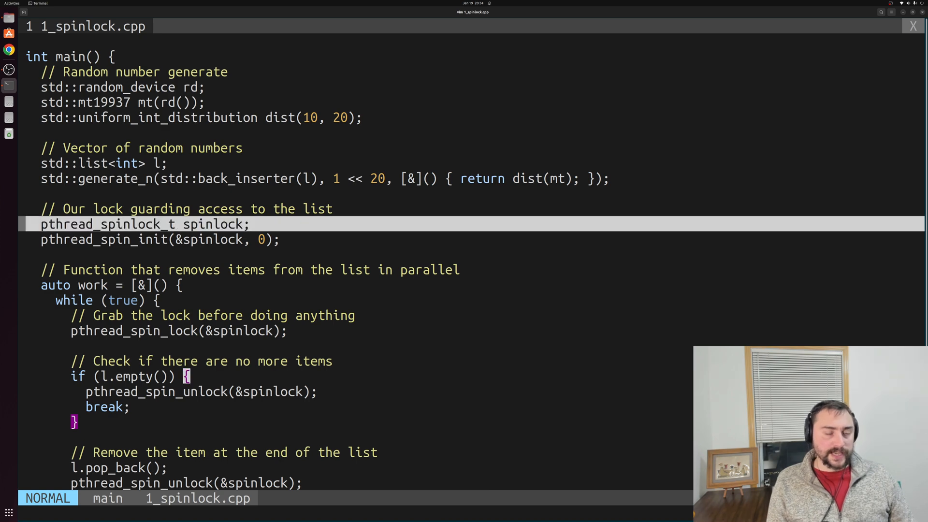
key(j)
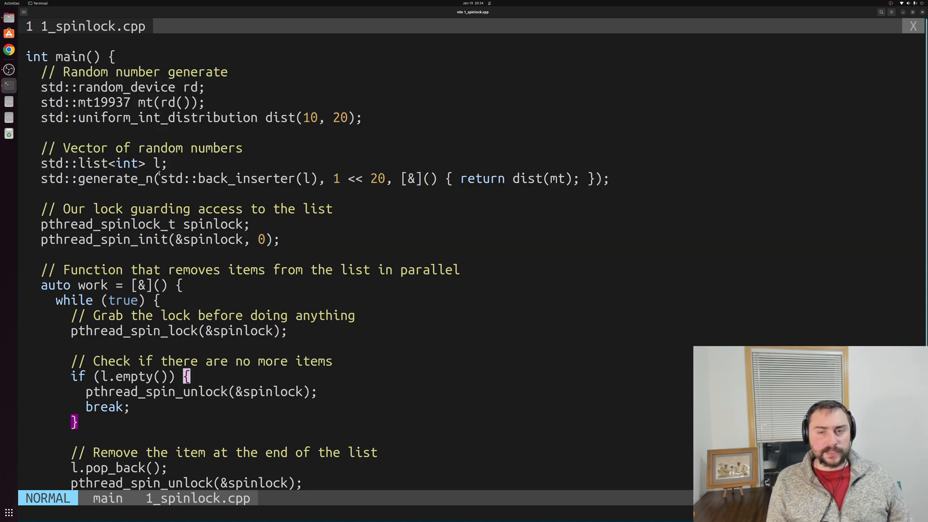
scroll(down, 3)
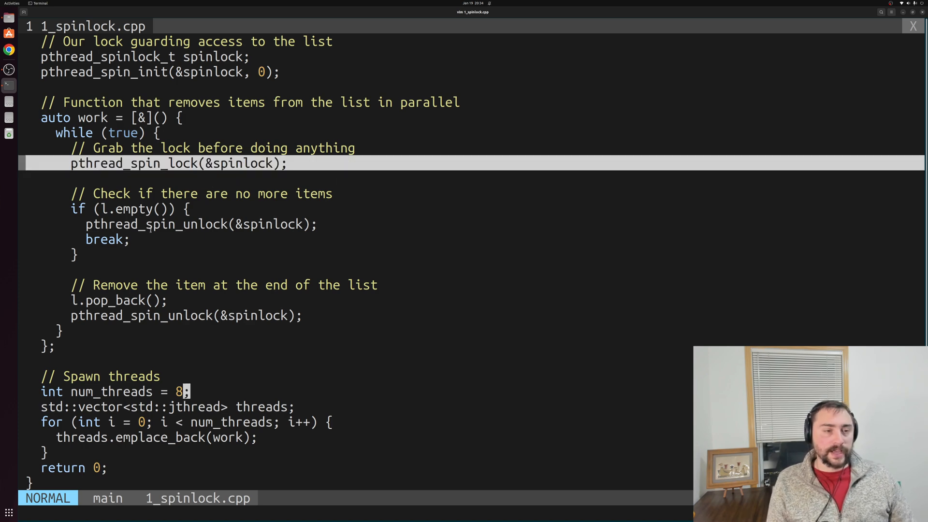
Walk the worker loop's pthread_spin_lock call, unlock before break, and break statement
key(j)
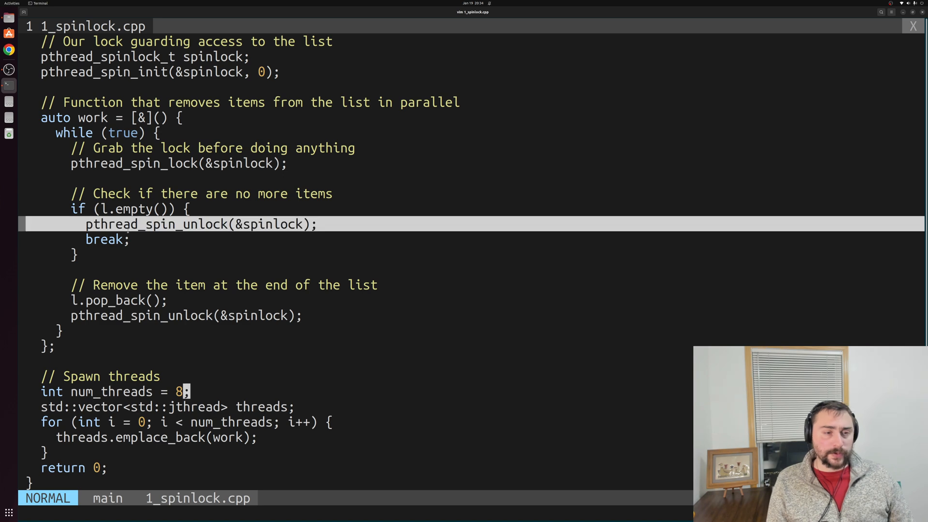
key(j)
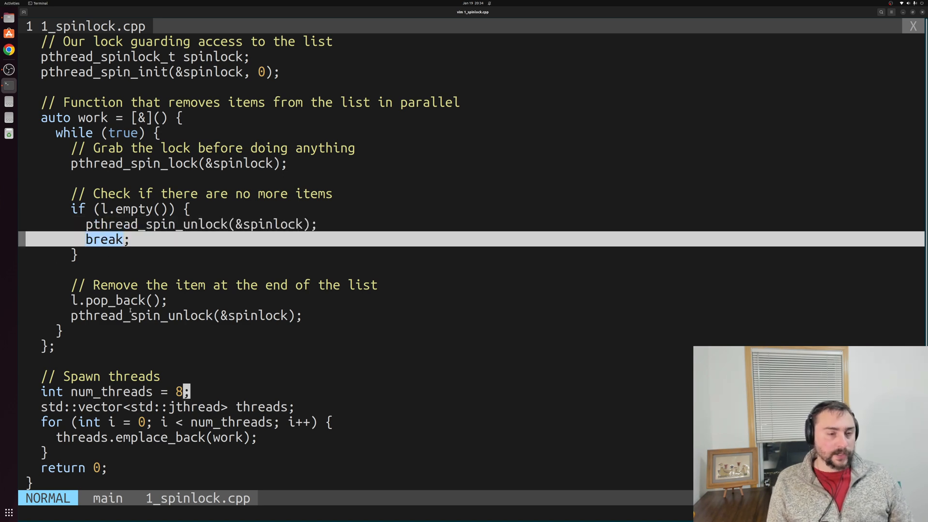
key(j)
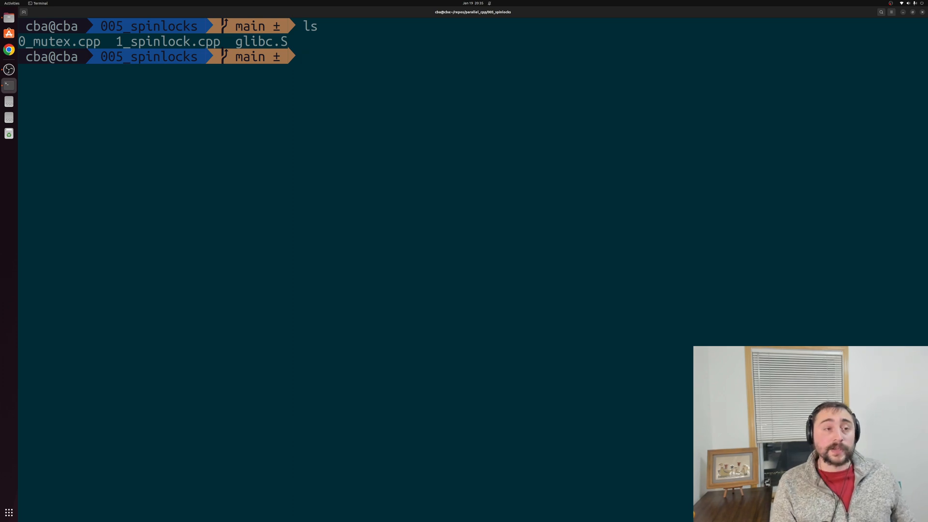
Compile 0_mutex.cpp to 0_mutex with g++ -O3 --std=c++20 -lpthread
text(g+)
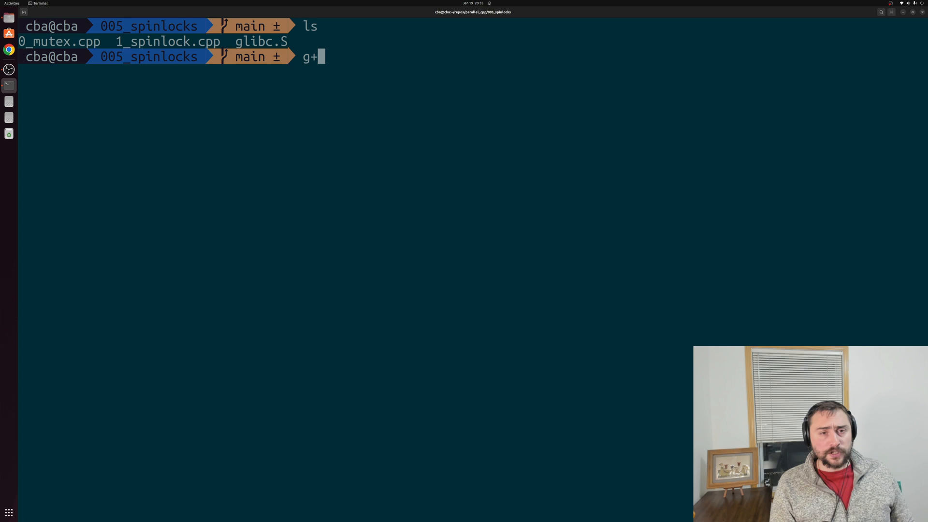
text(+)
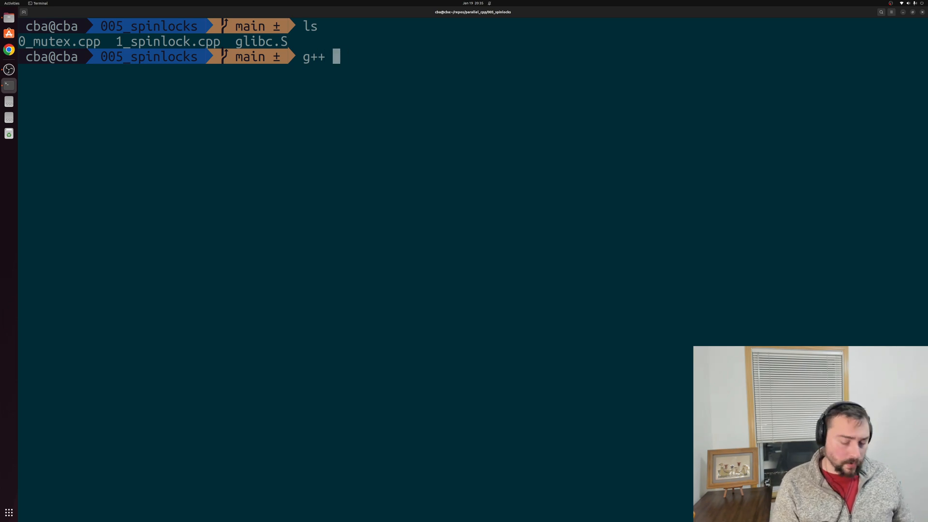
text(0_mutex.cpp -o 0_mutex -O3 --std=c++20 -lpthread)
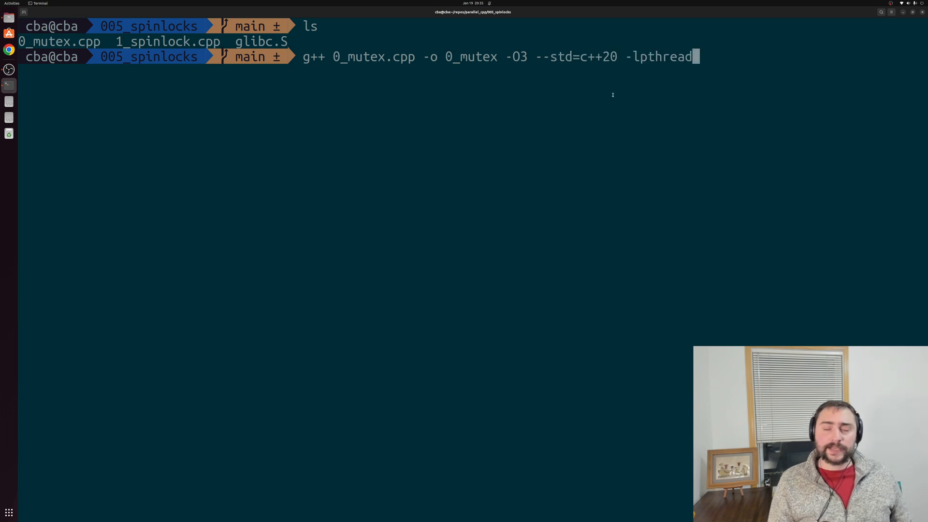
key(Return)
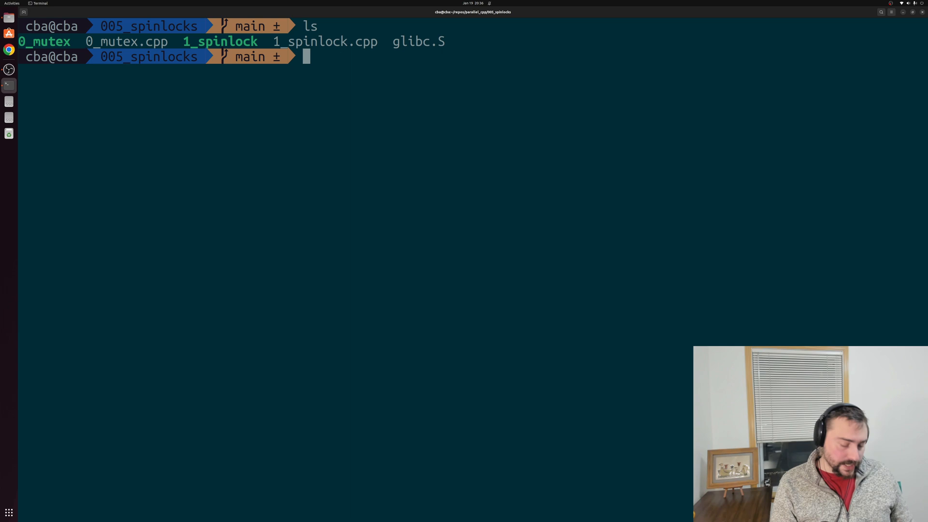
Time ./0_mutex three times, each finishing in about 0.24–0.25 s
text(time)
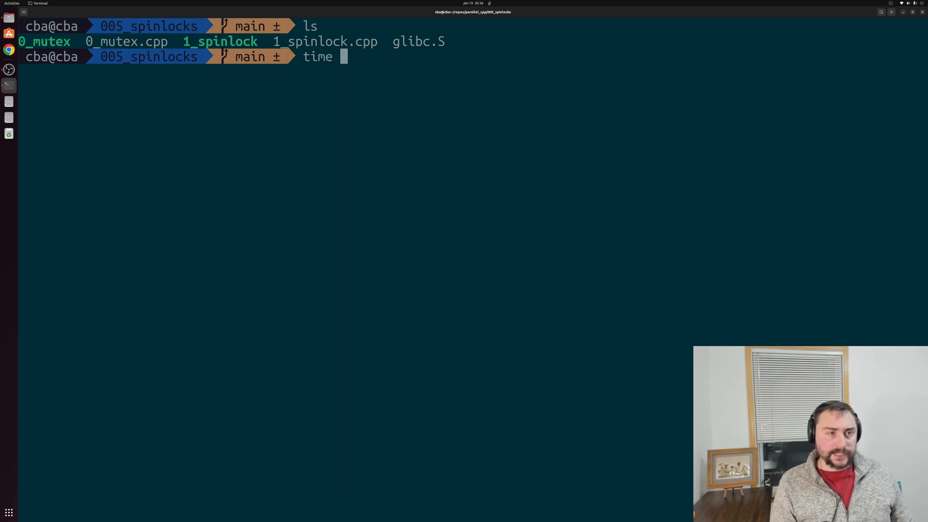
text(./0_mutex)
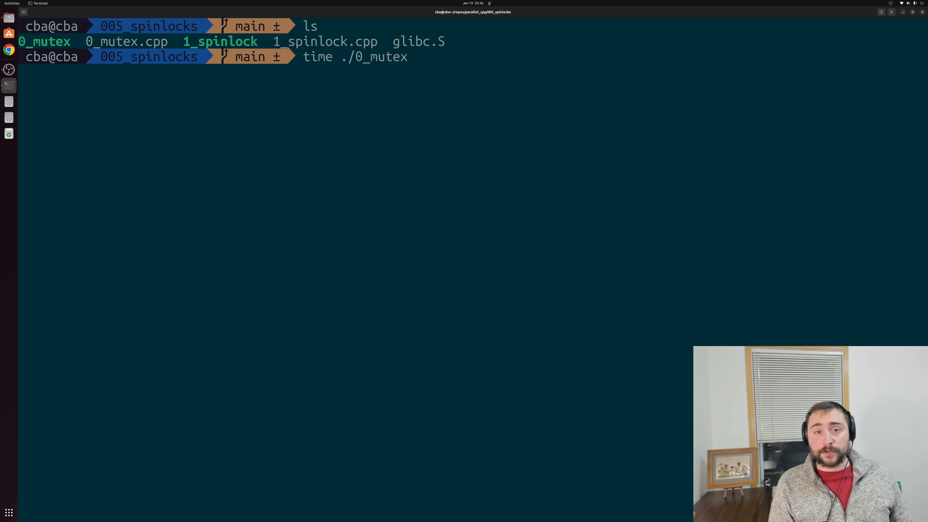
key(Return)
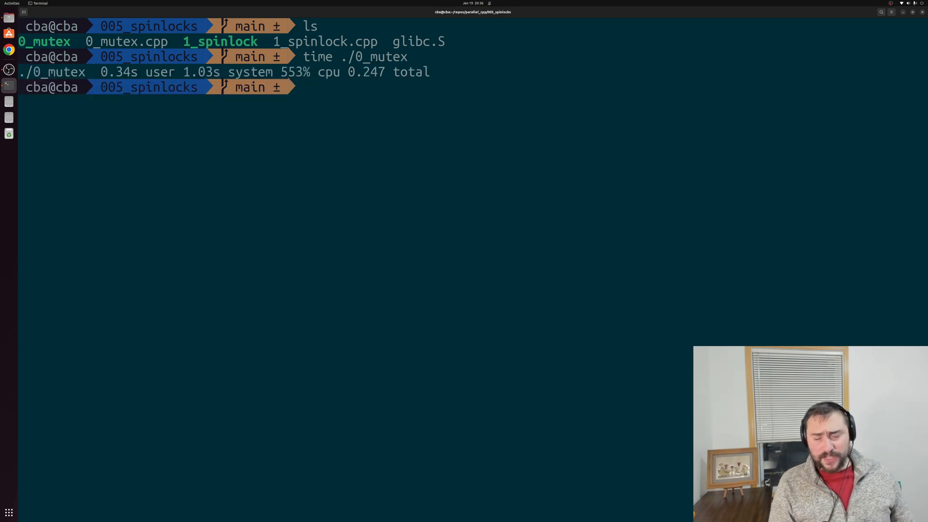
text(time ./0_mutex)
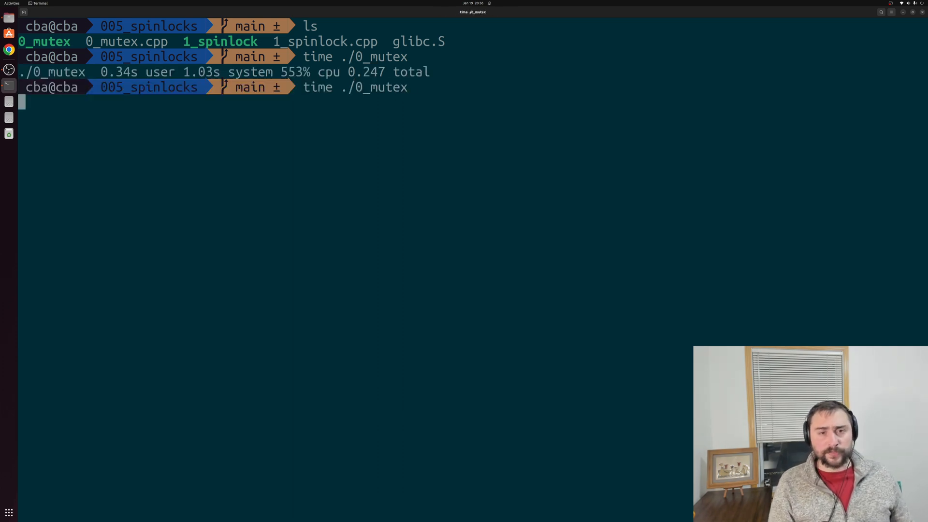
key(Return)
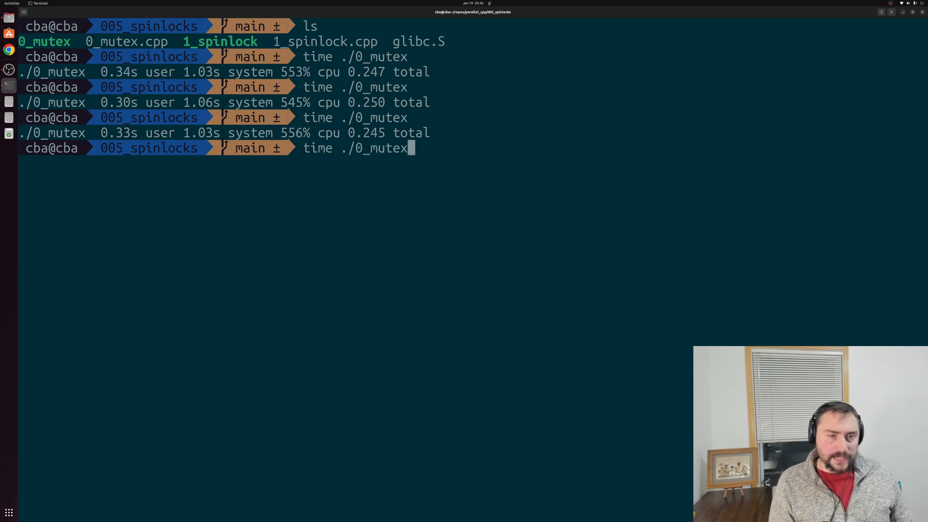
key(Return)
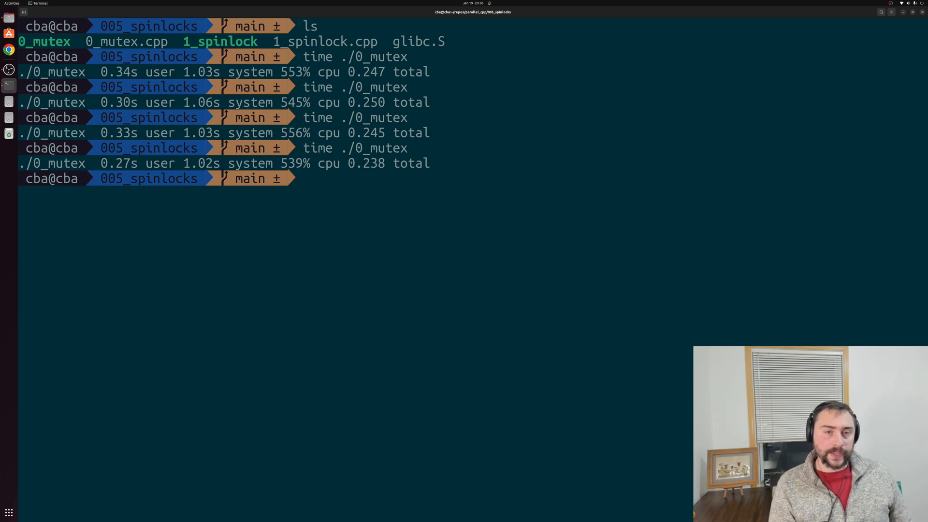
Time ./1_spinlock three times at about 0.125–0.177 s and highlight the results
text(t)
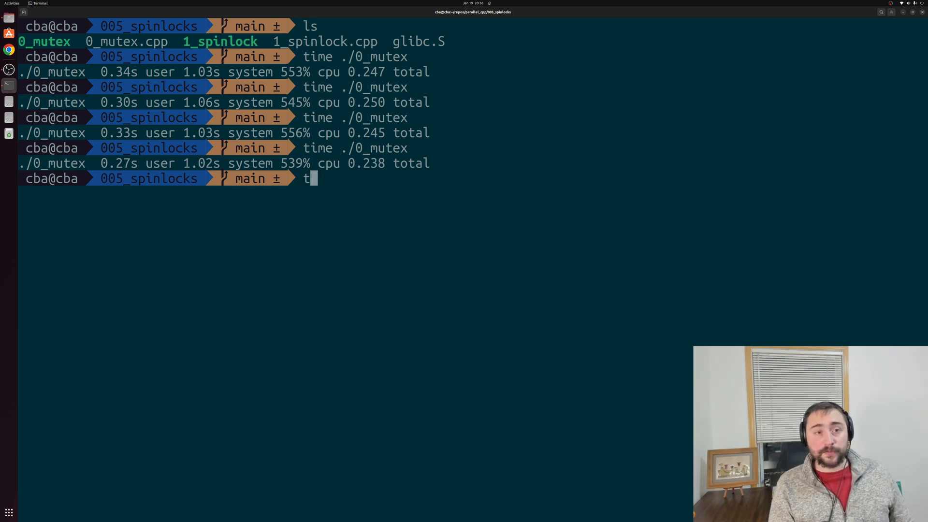
text(ime ./)
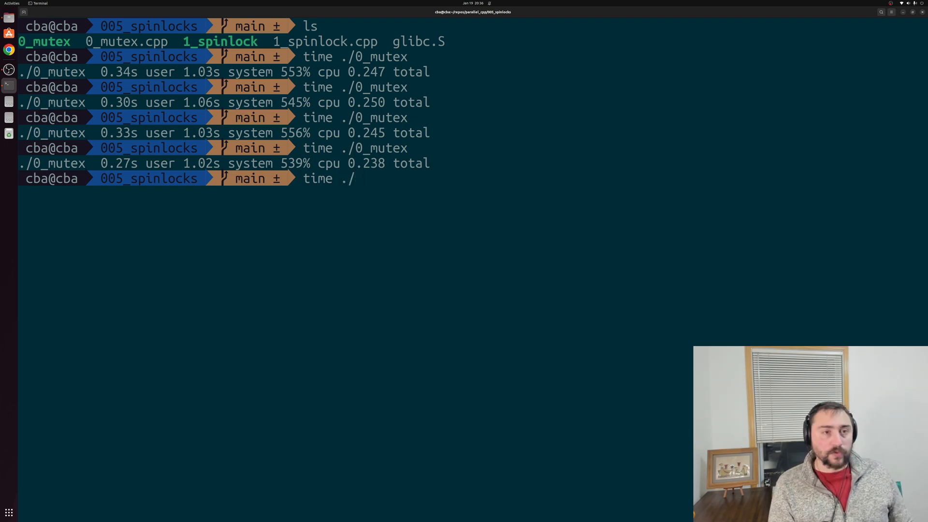
key(Return)
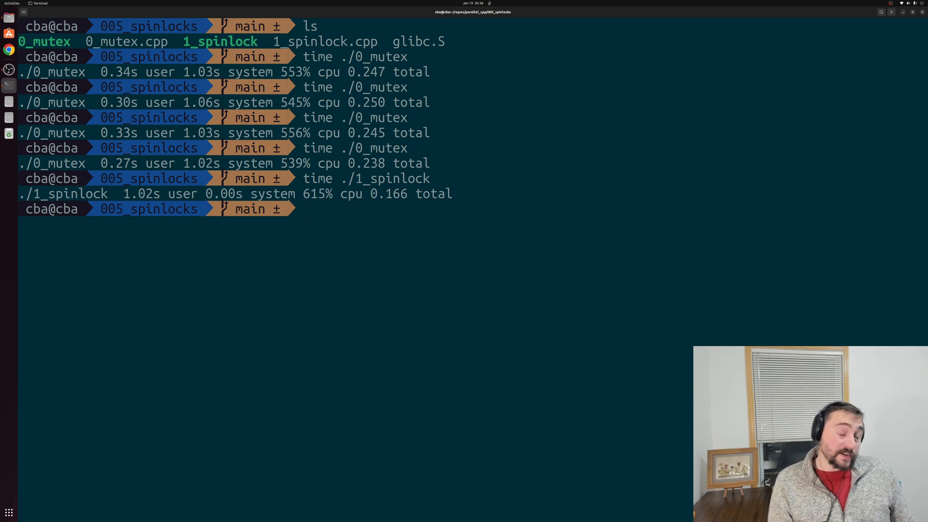
key(Return)
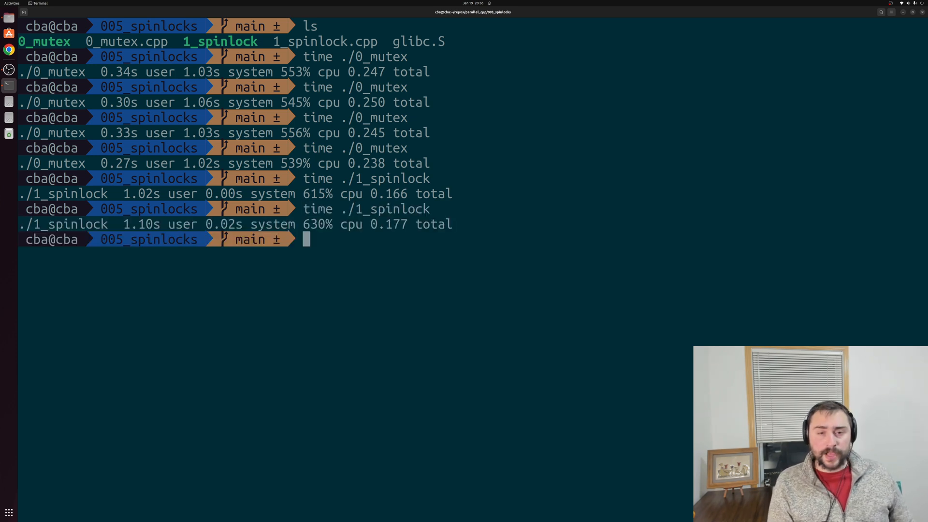
key(Return)
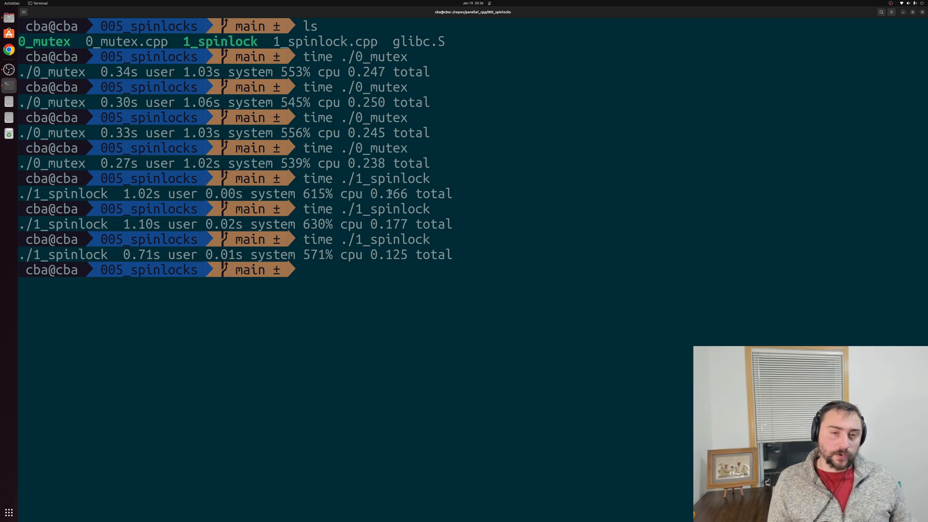
double_click(388, 223)
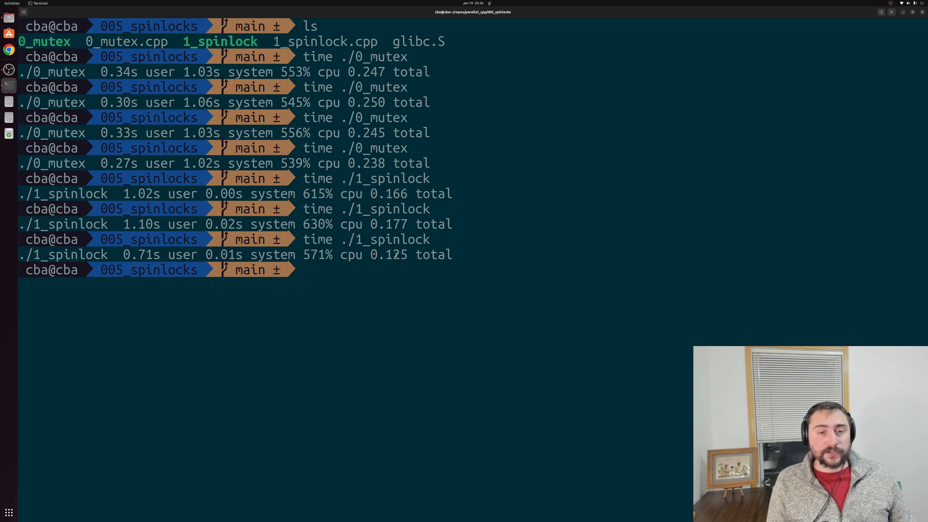
double_click(389, 254)
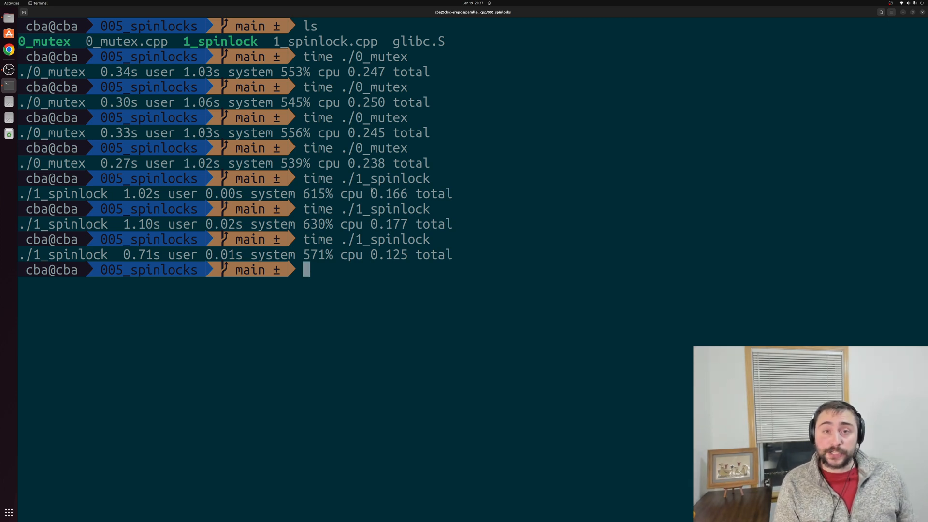
Load the glibc.S disassembly of libc.so.6 in Vim at its .plt section
text(vim)
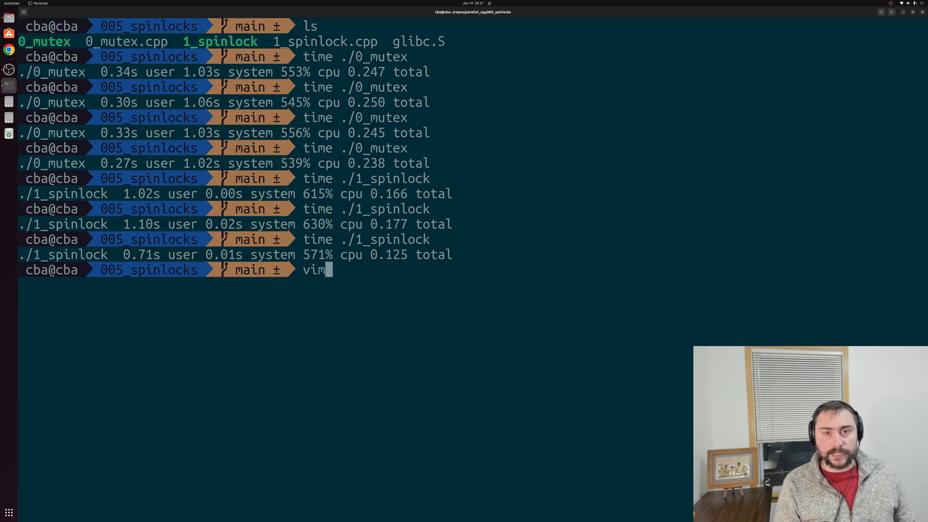
text(glibc.S)
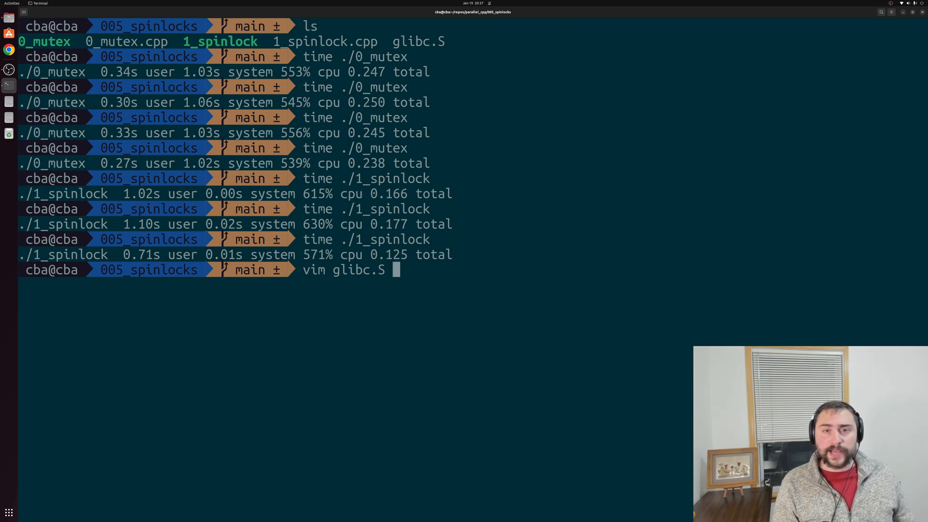
key(Return)
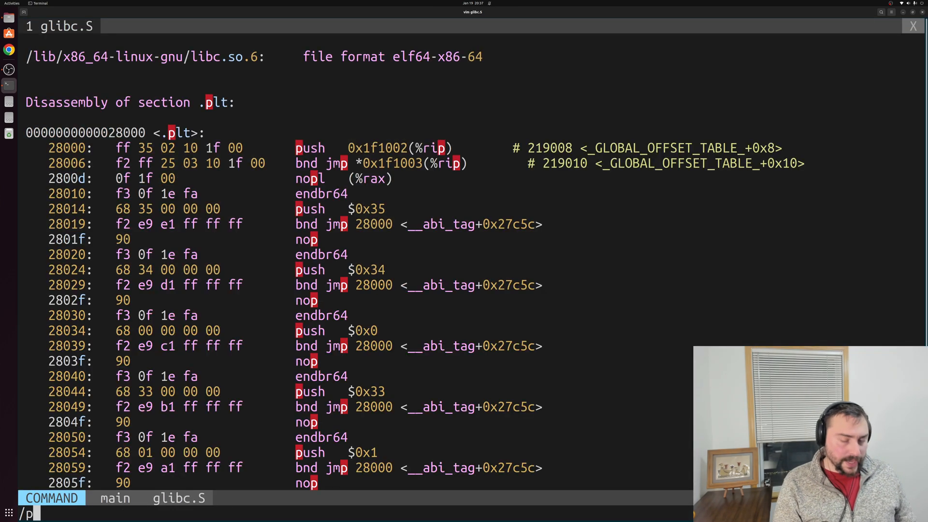
Search for pthread_spin_lock and bring its lock-decrement and pause retry loop into view
text(thread_)
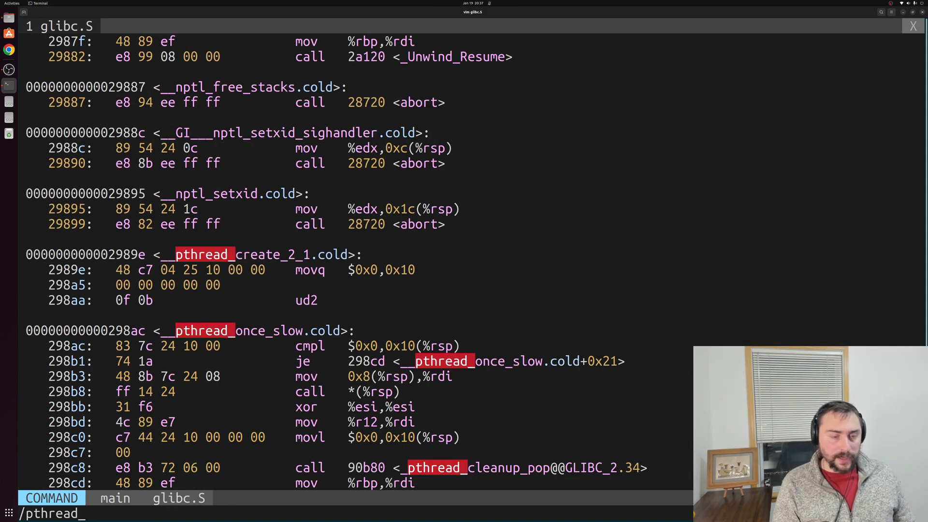
text(spin_lo)
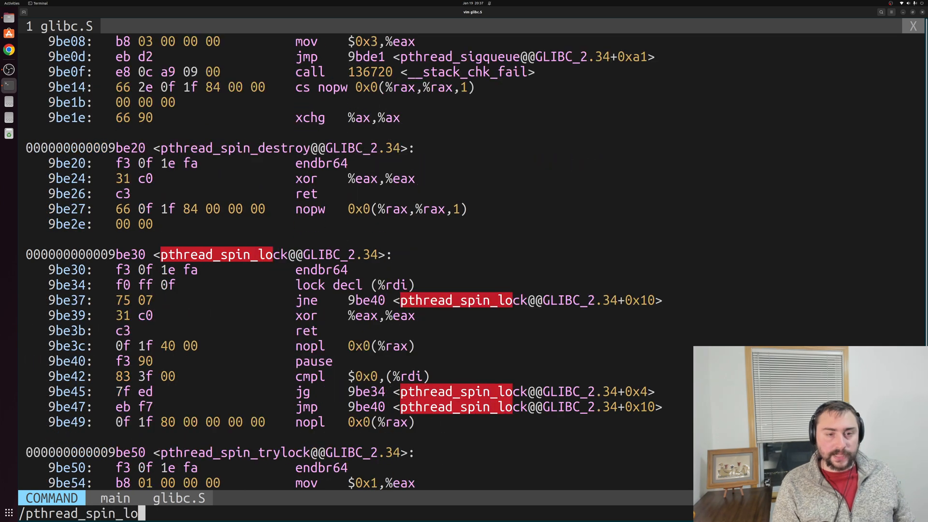
key(Return)
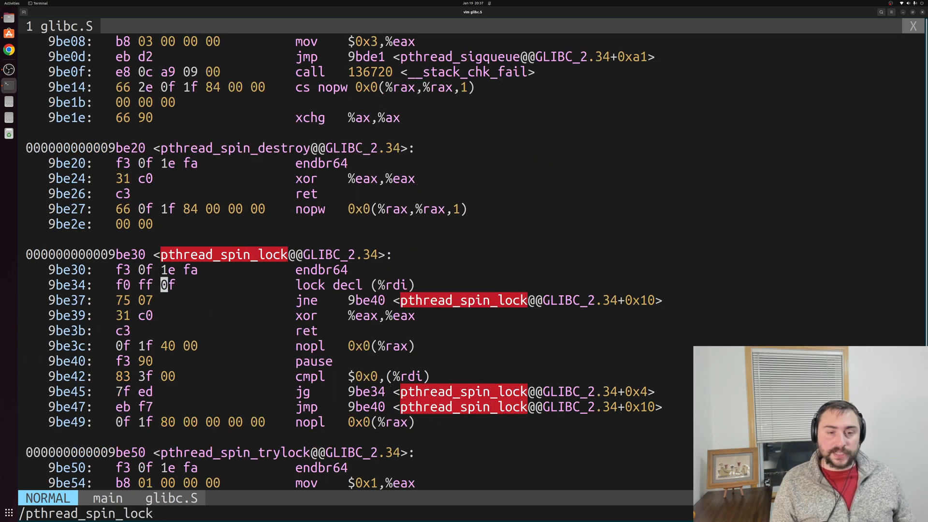
scroll(down, 3)
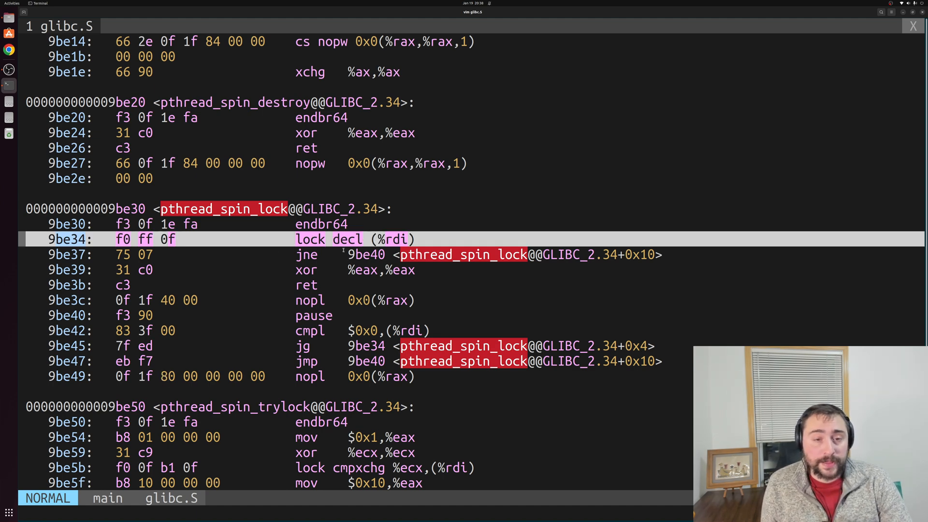
key(j)
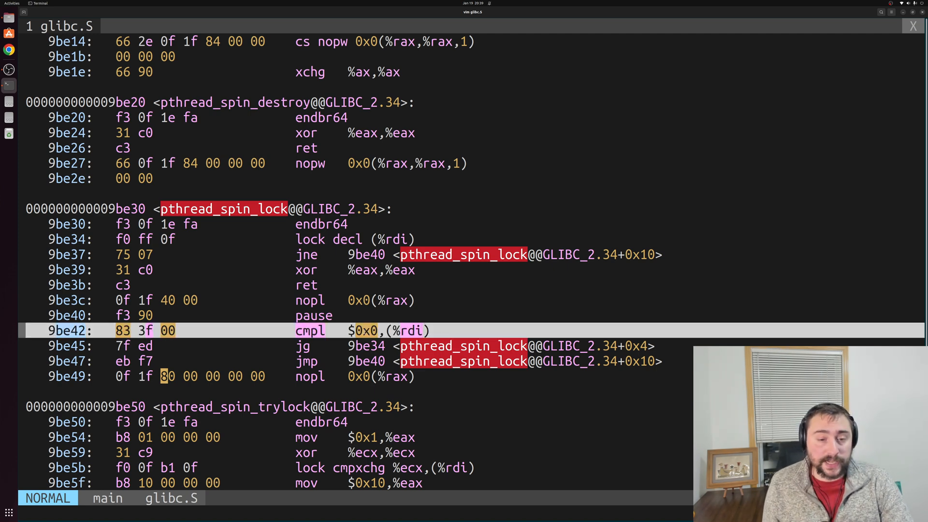
key(j)
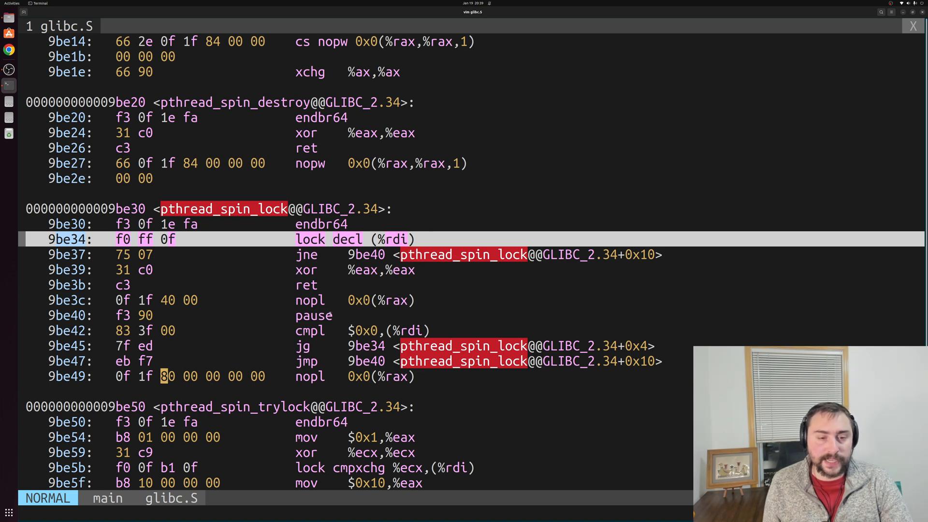
key(j)
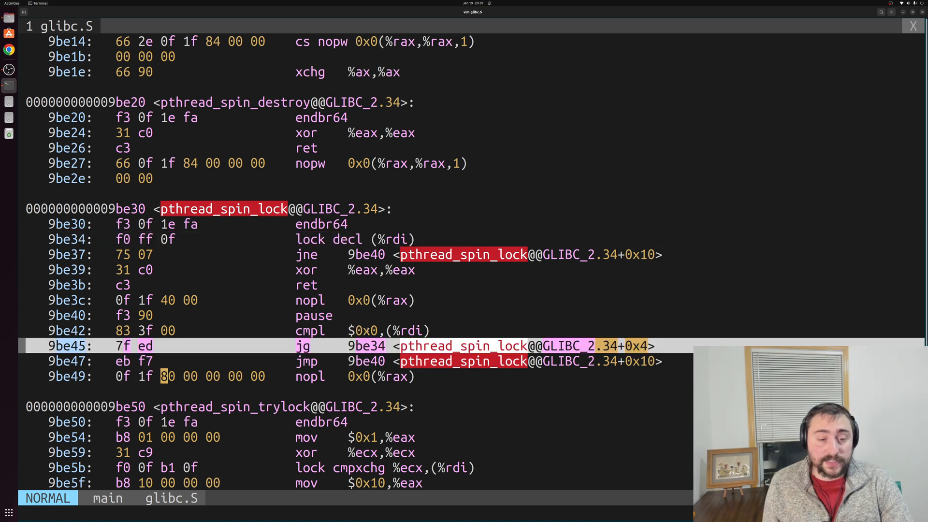
key(Up)
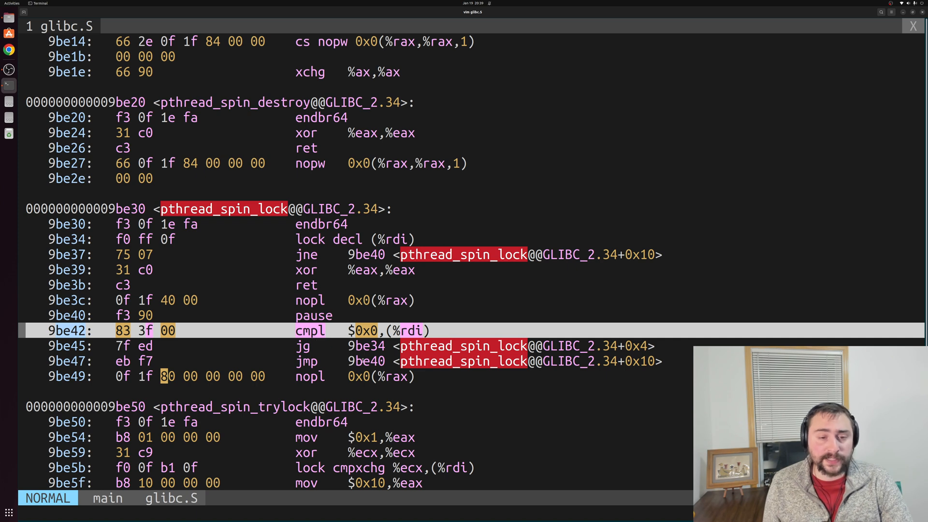
key(j)
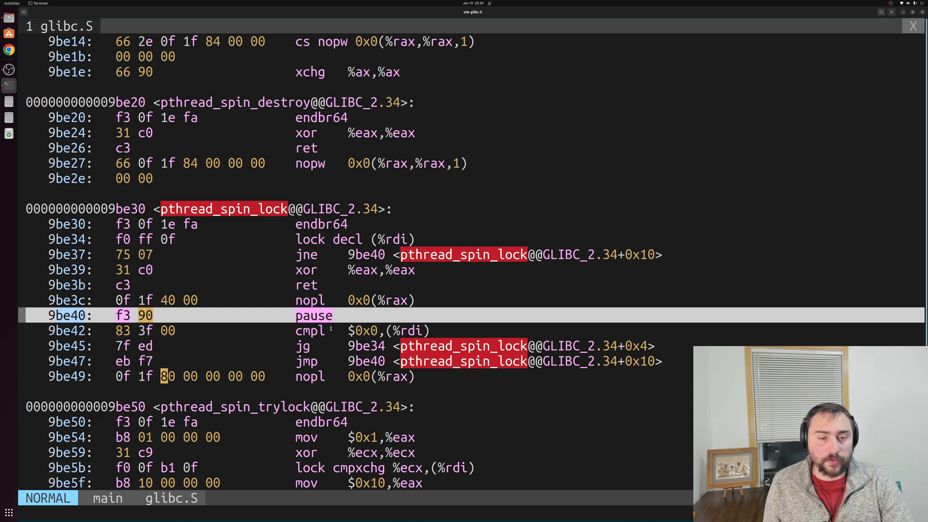
key(j)
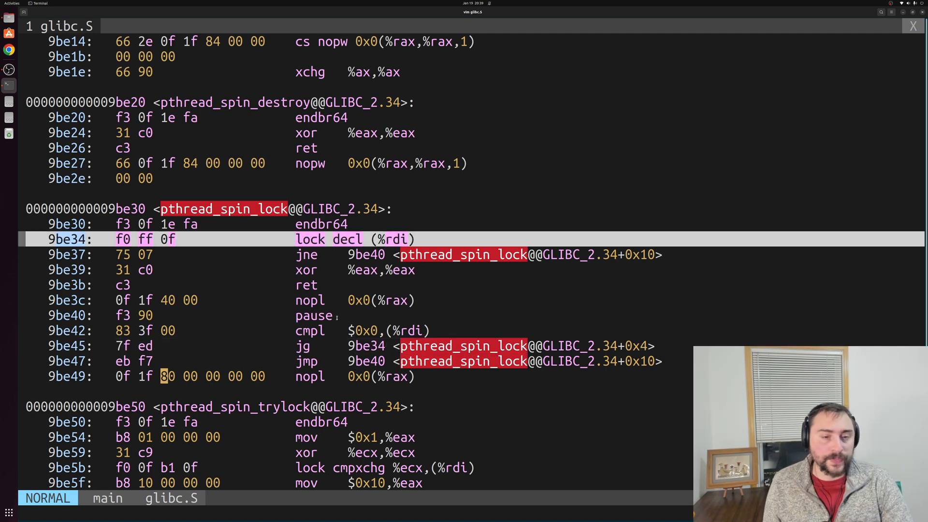
key(j)
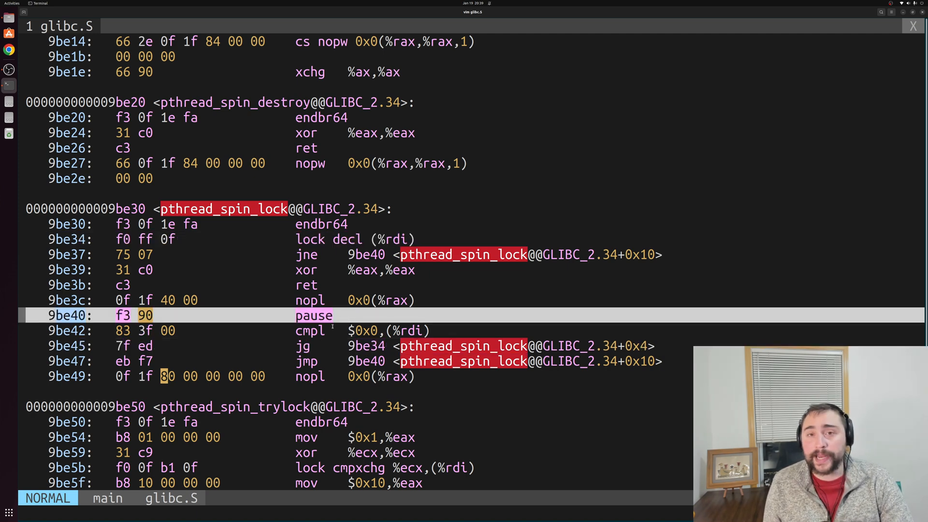